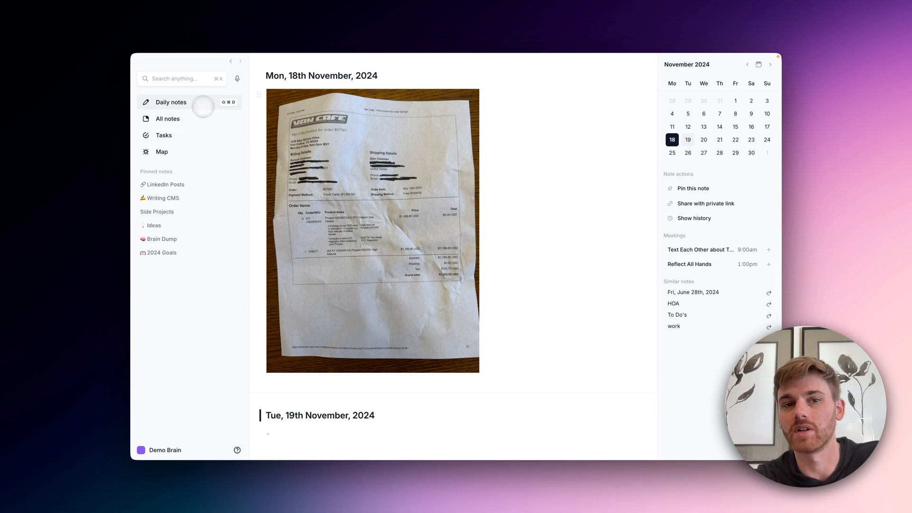
Search all notes for 'heater' using semantic matching
left_click(181, 79)
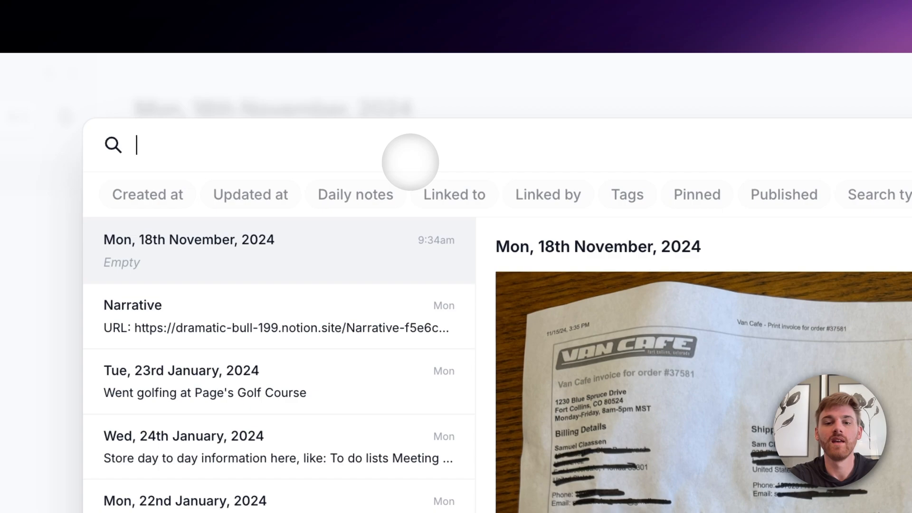
type("heater")
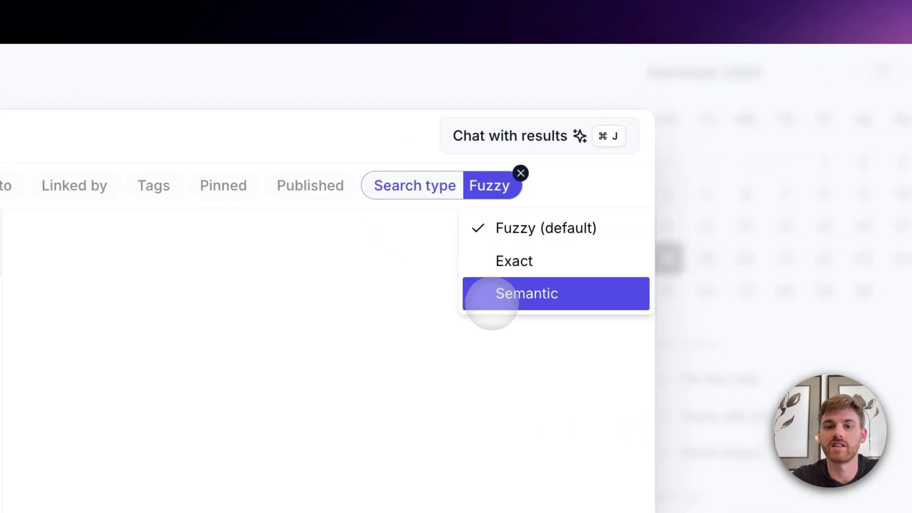
left_click(525, 293)
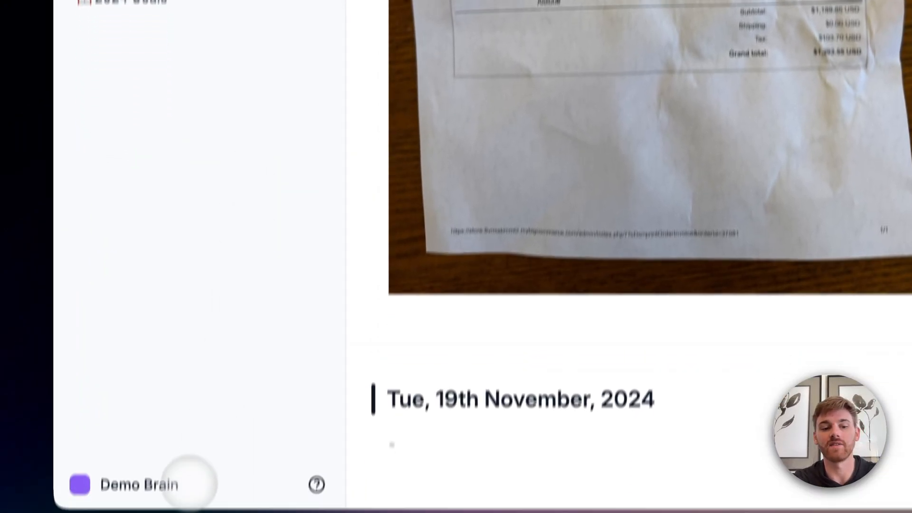
Switch on the Labs toggle in the Demo Brain personal preferences
left_click(139, 485)
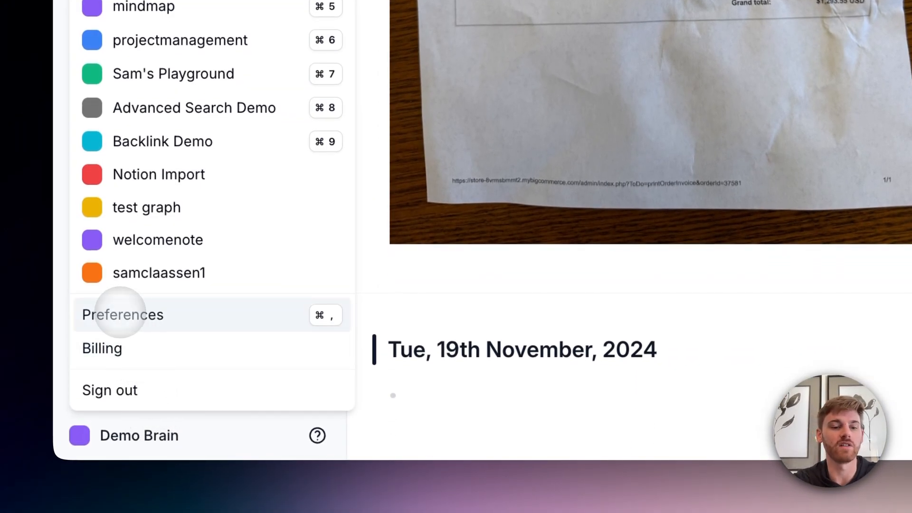
left_click(122, 314)
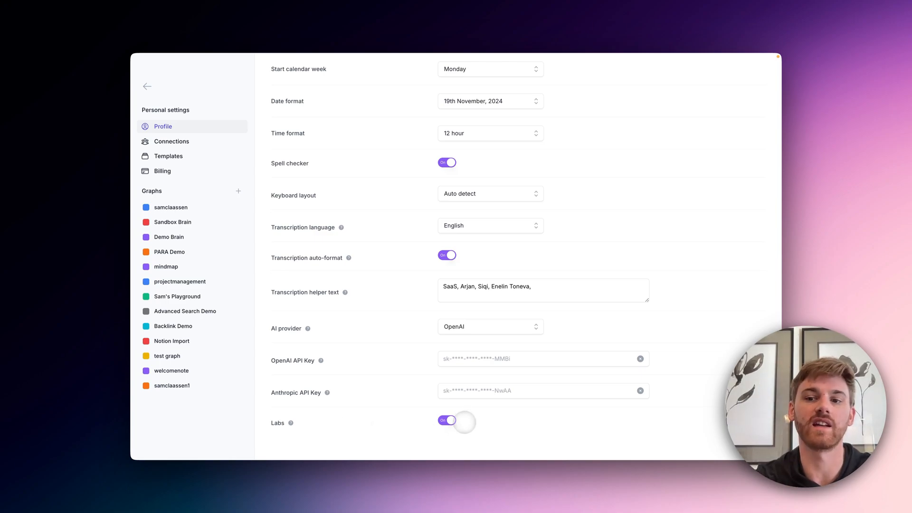
left_click(147, 86)
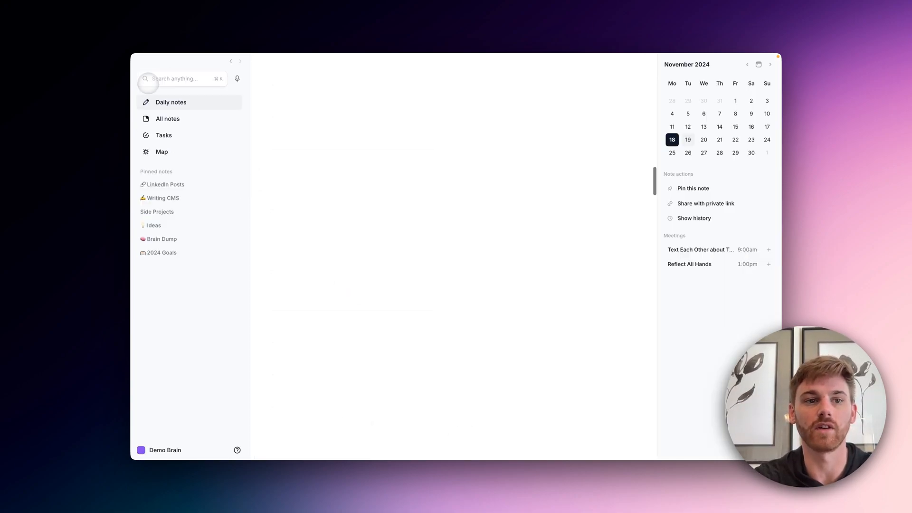